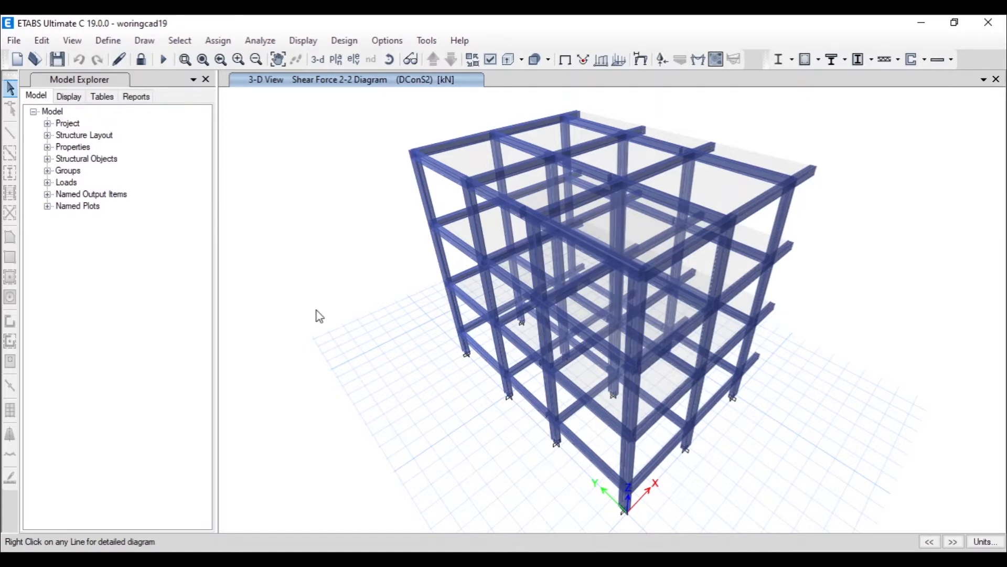
pyautogui.moveTo(352, 123)
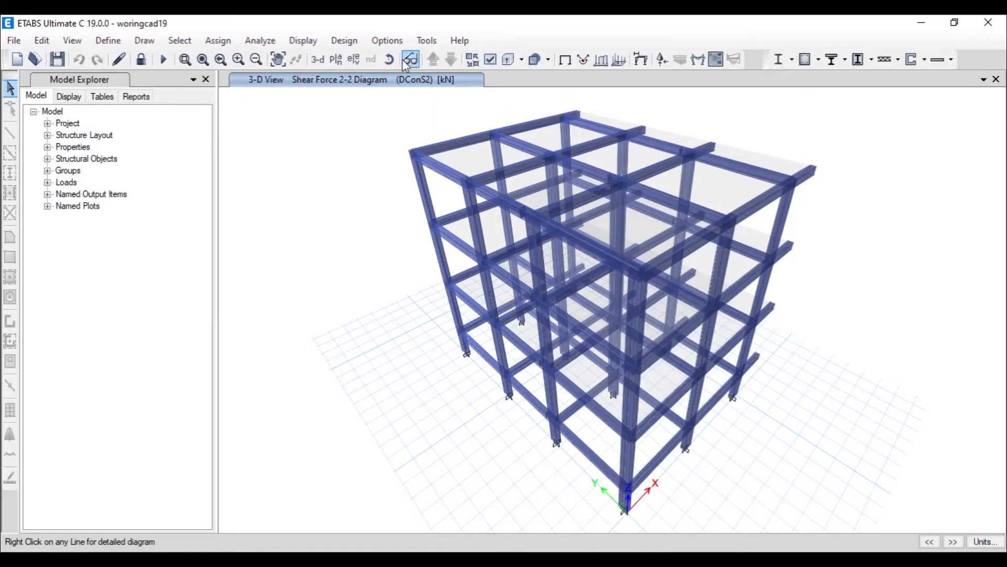
# Switch the 3D view to plain lines so the DConS2 shear 2-2 values show
pyautogui.click(410, 59)
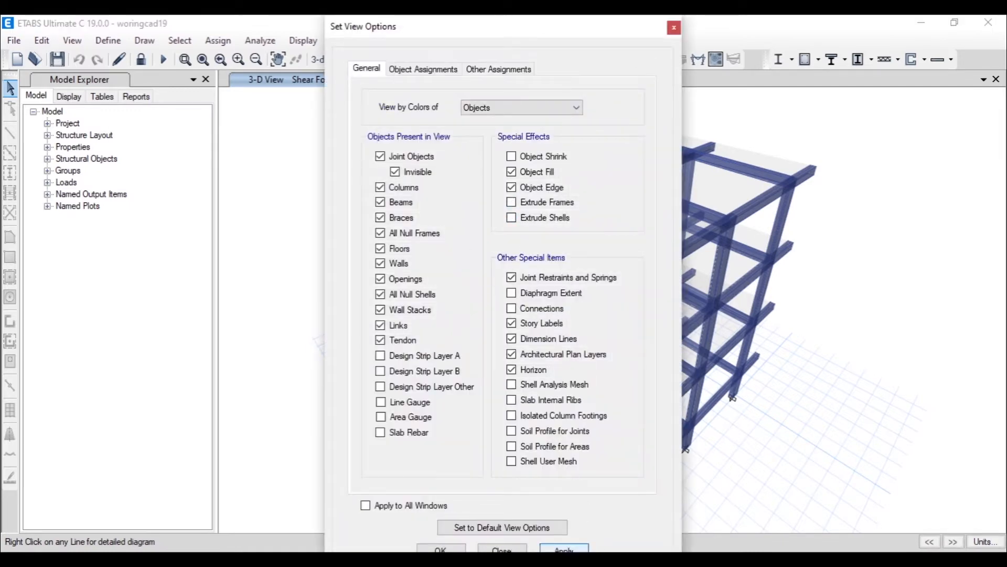
pyautogui.click(563, 550)
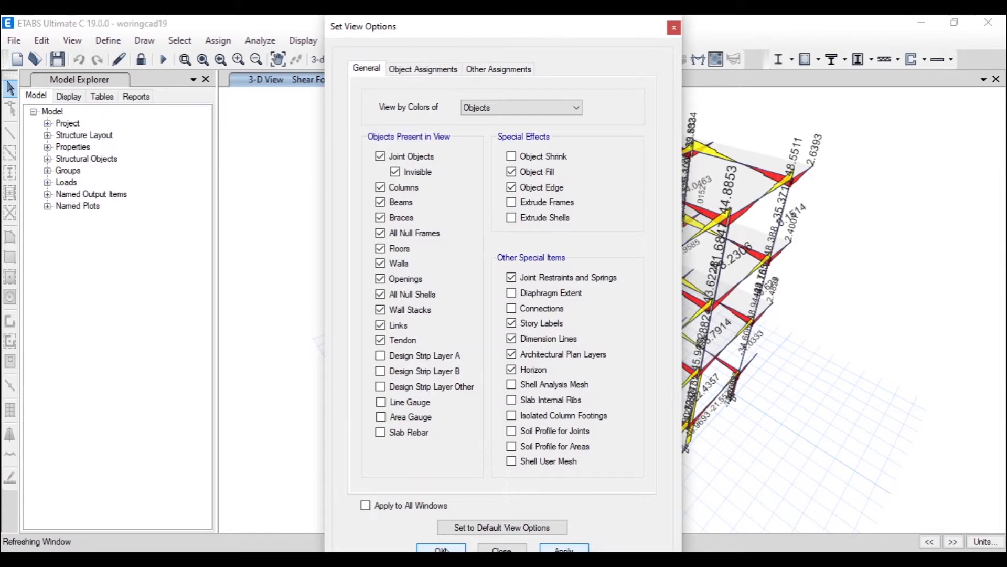
pyautogui.click(441, 549)
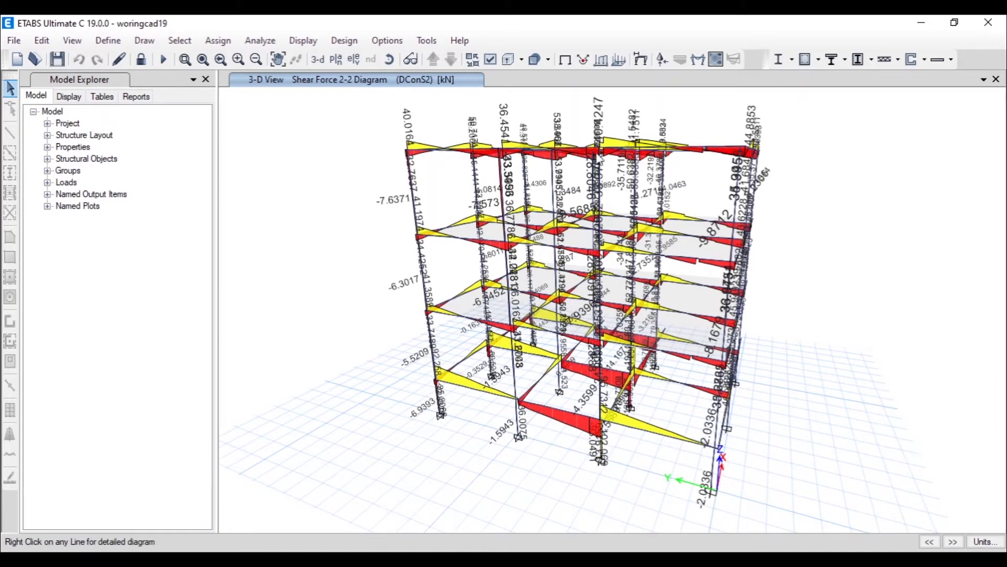
pyautogui.moveTo(640, 59)
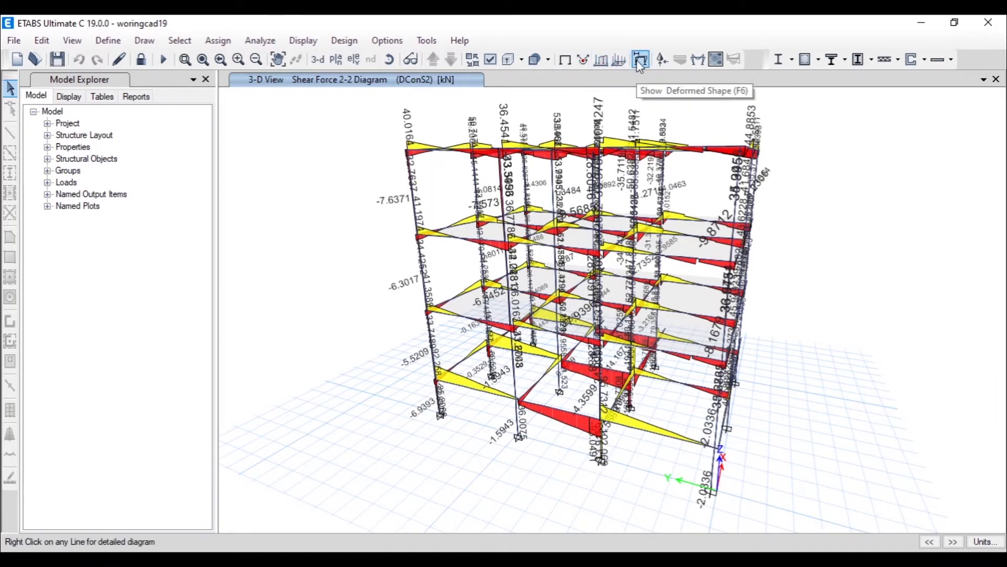
# Draw the DConS2 moment 3-3 diagram with labeled values on the frame members
pyautogui.click(640, 59)
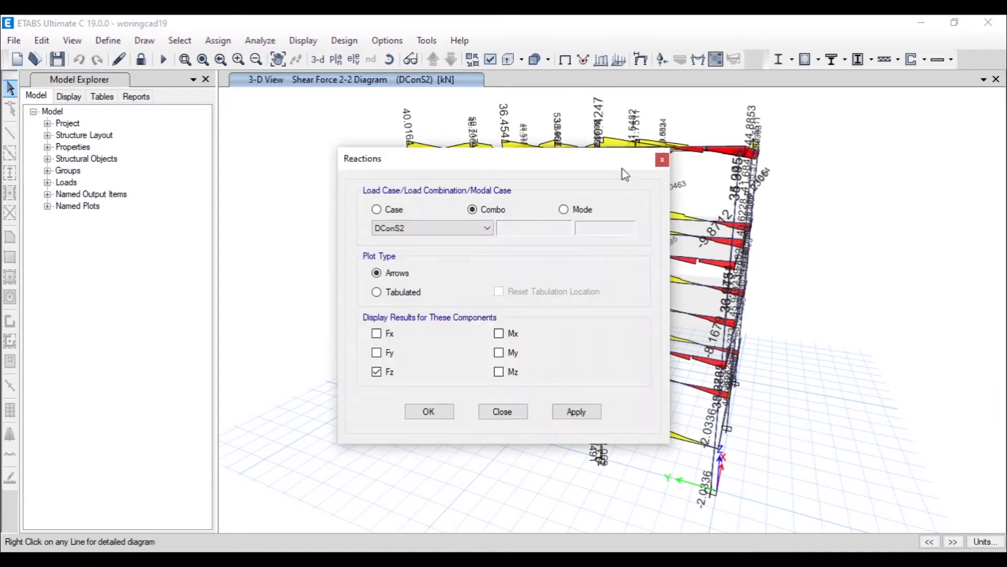
pyautogui.click(576, 411)
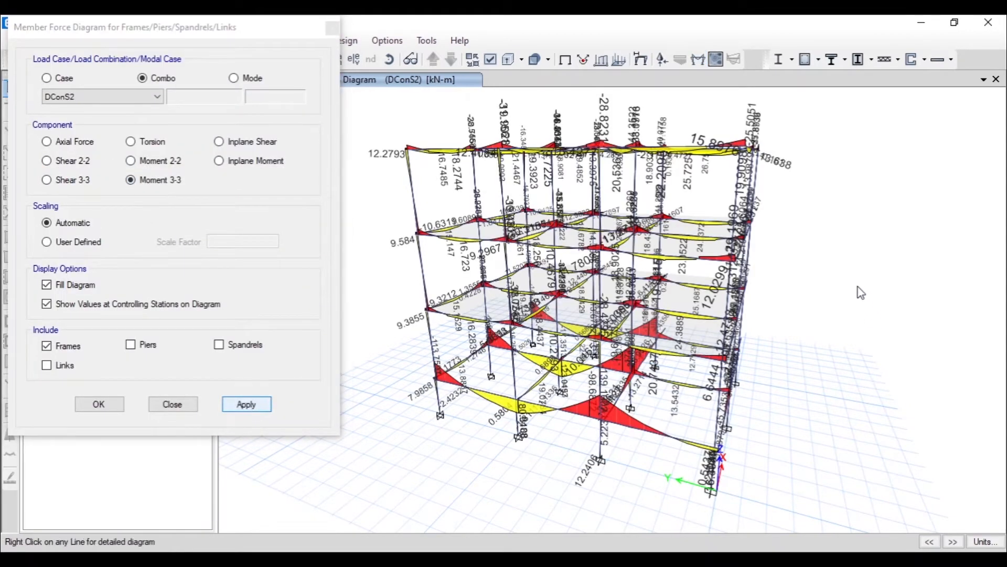
pyautogui.click(246, 403)
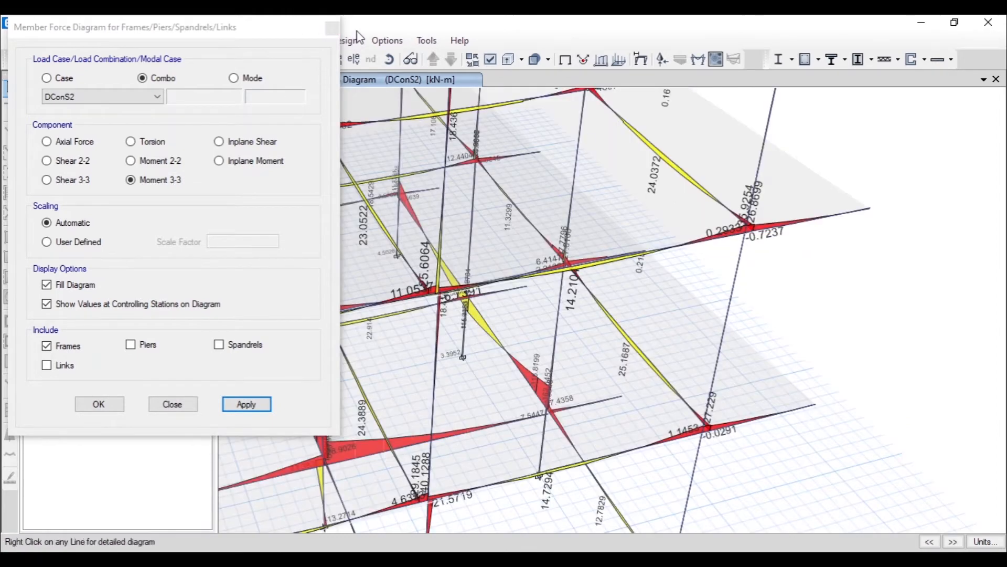
pyautogui.click(344, 40)
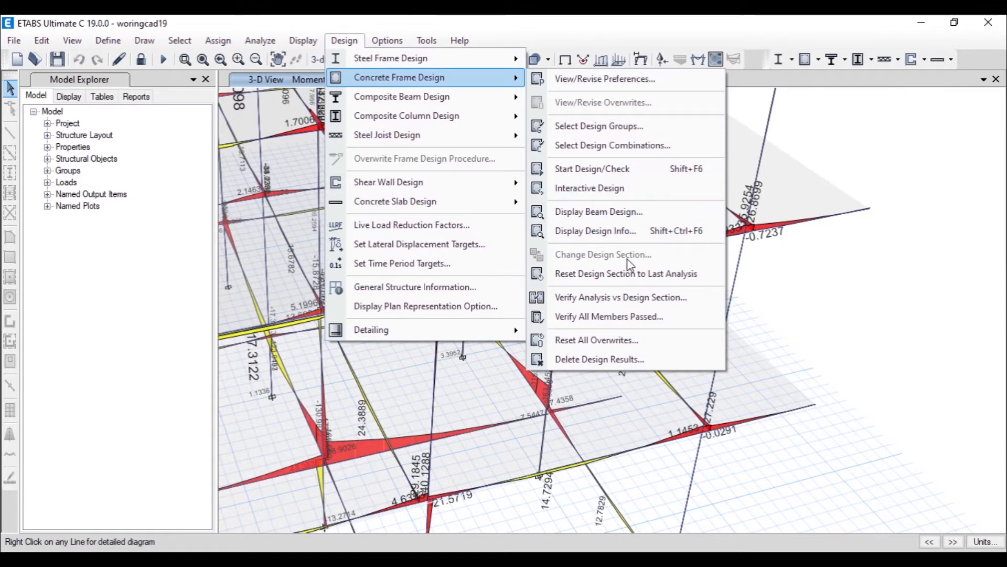
pyautogui.moveTo(617, 230)
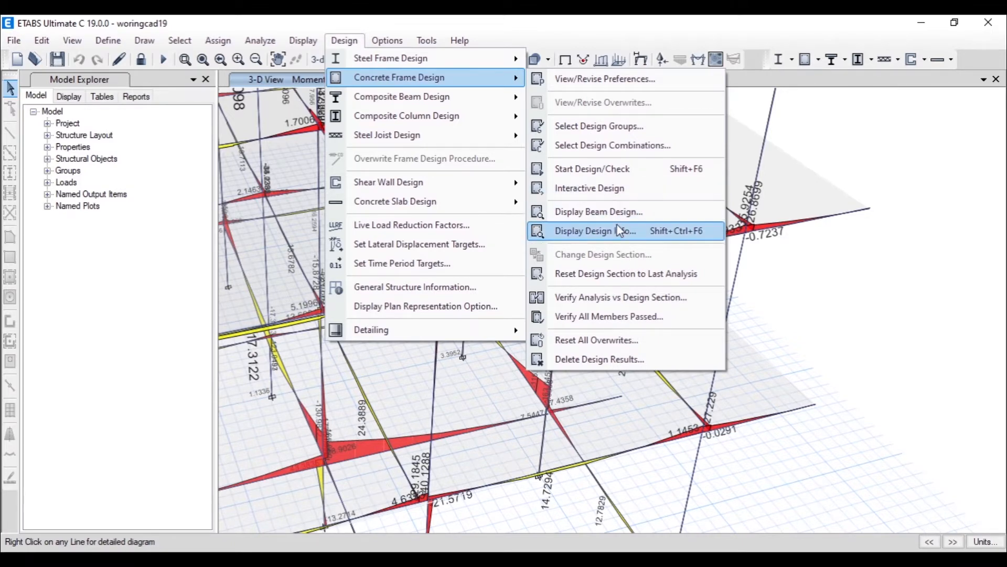
# Display Design Output Longitudinal Reinforcing results on all frame members of the 3D model
pyautogui.click(594, 229)
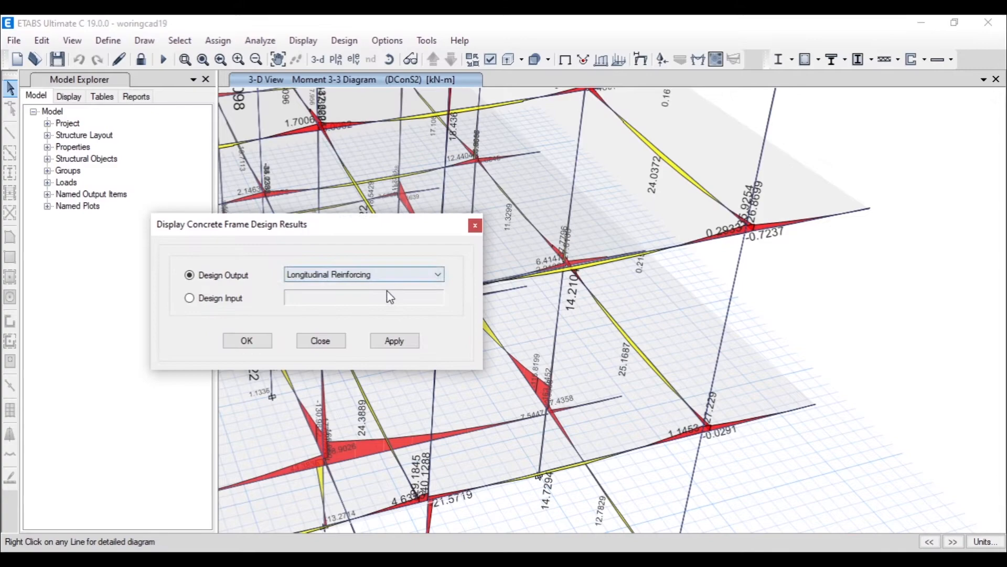
pyautogui.click(394, 340)
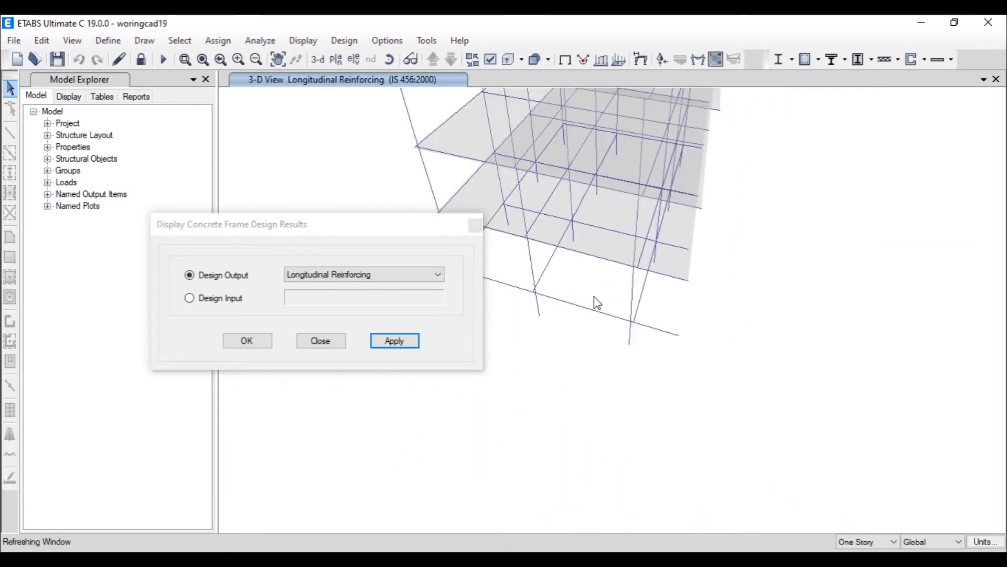
pyautogui.click(394, 340)
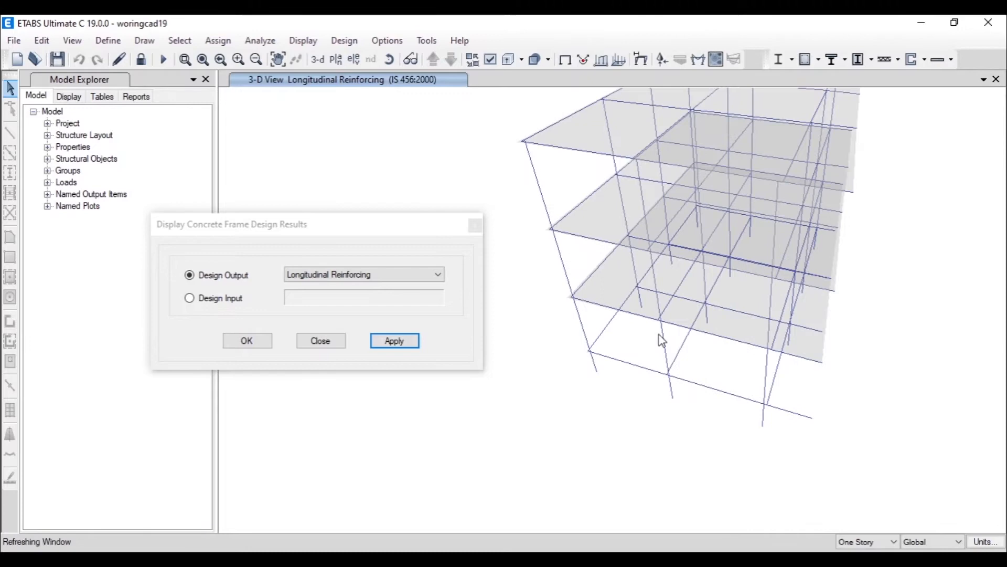
pyautogui.click(394, 340)
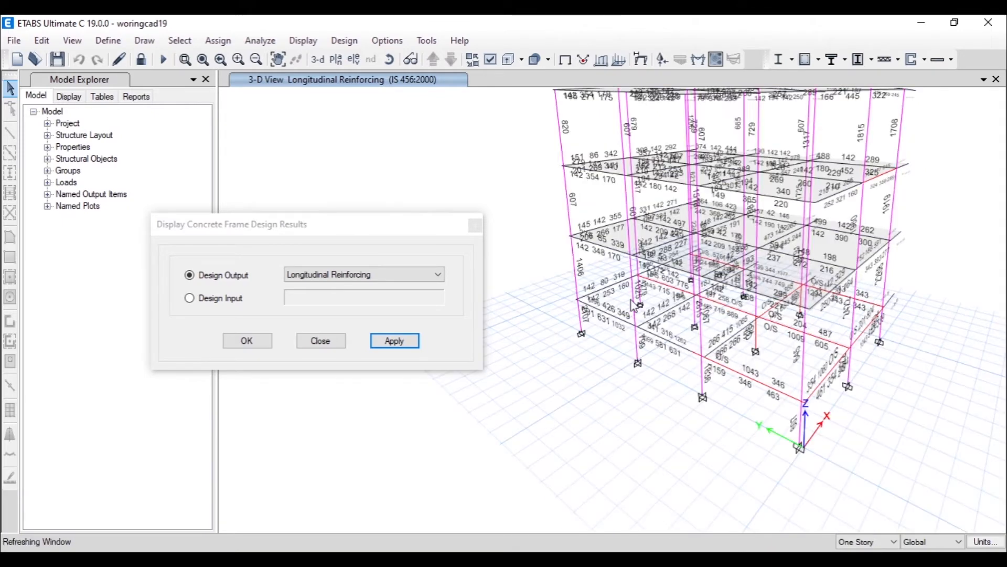
pyautogui.click(363, 274)
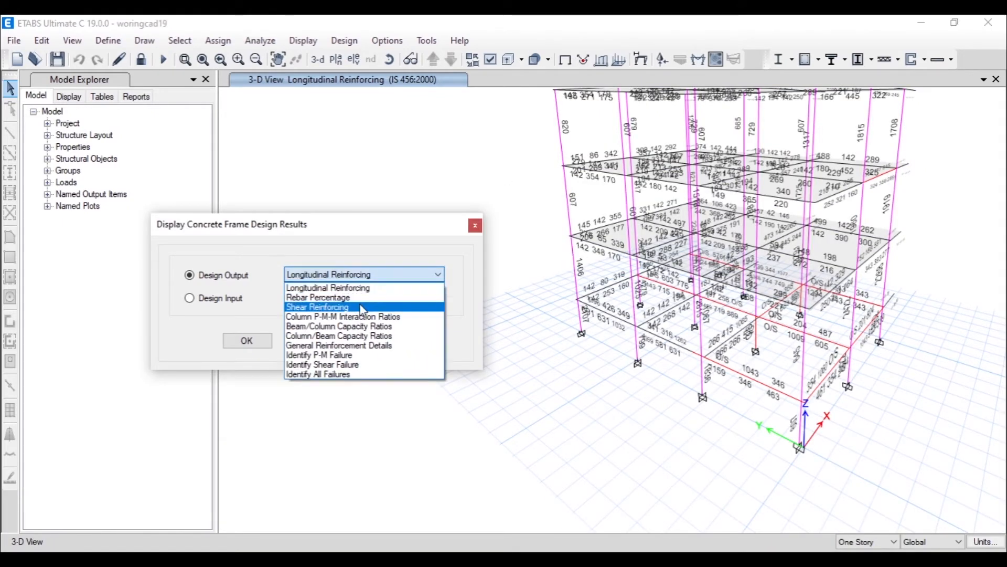
pyautogui.click(317, 297)
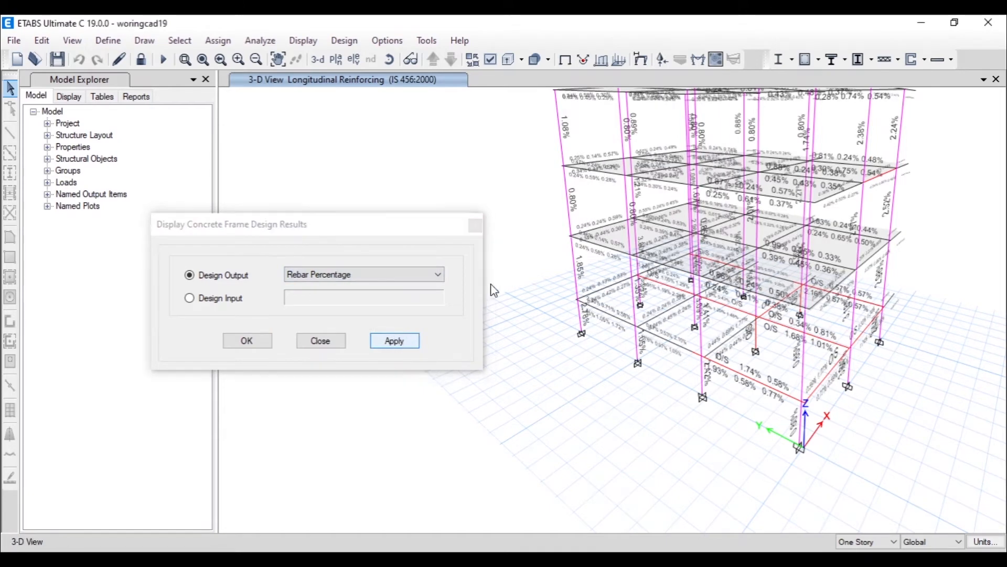
pyautogui.click(394, 340)
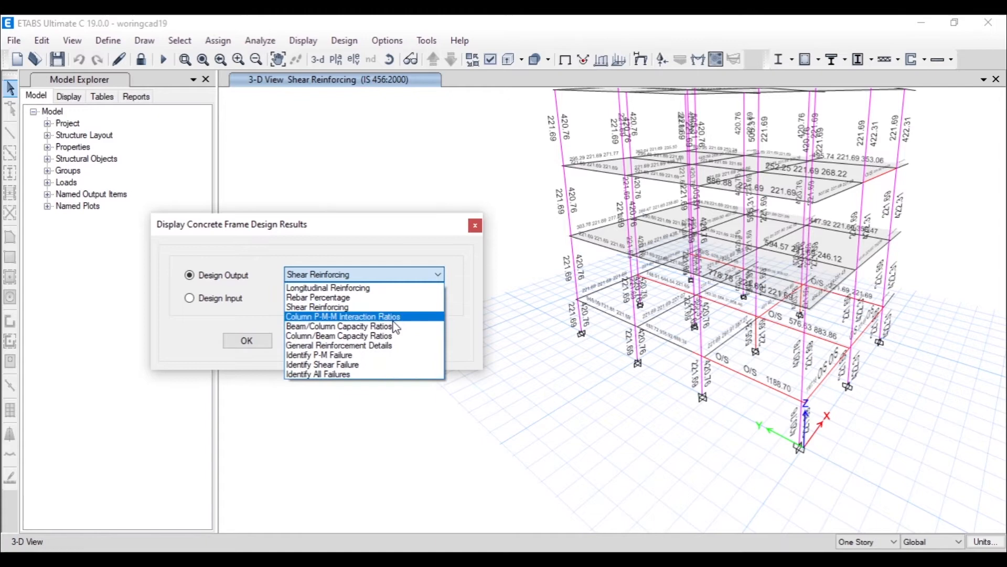
pyautogui.click(339, 326)
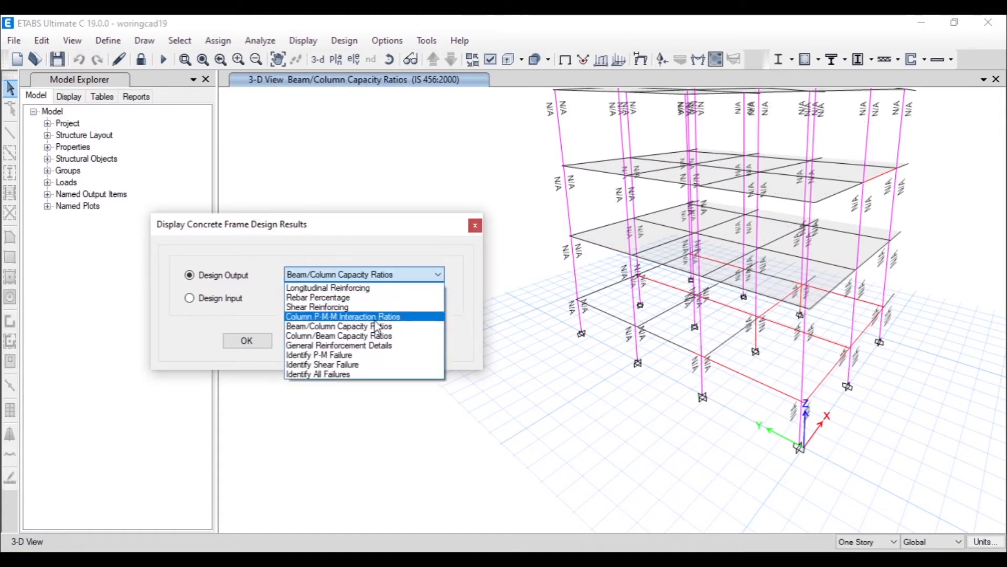
pyautogui.click(318, 374)
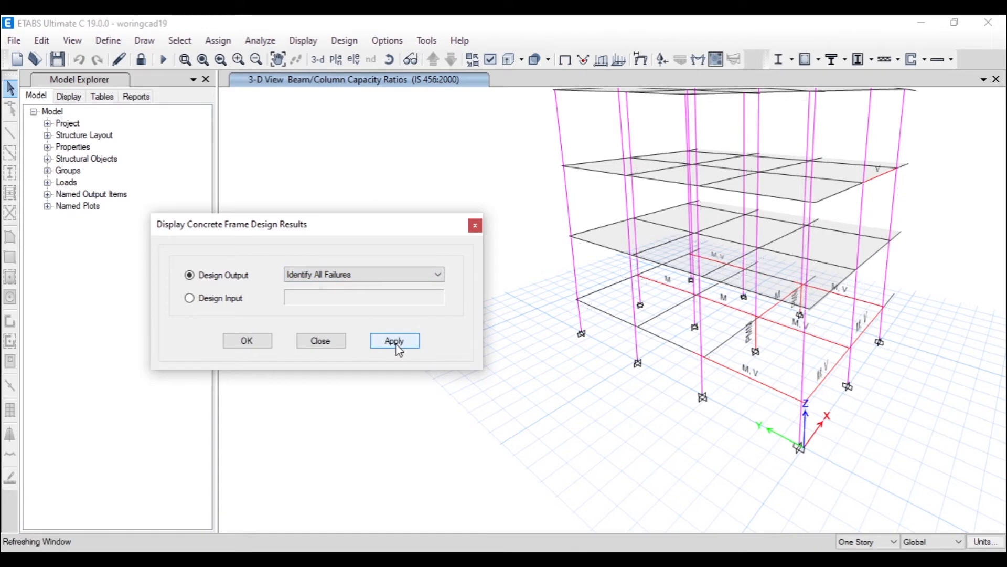
pyautogui.click(394, 340)
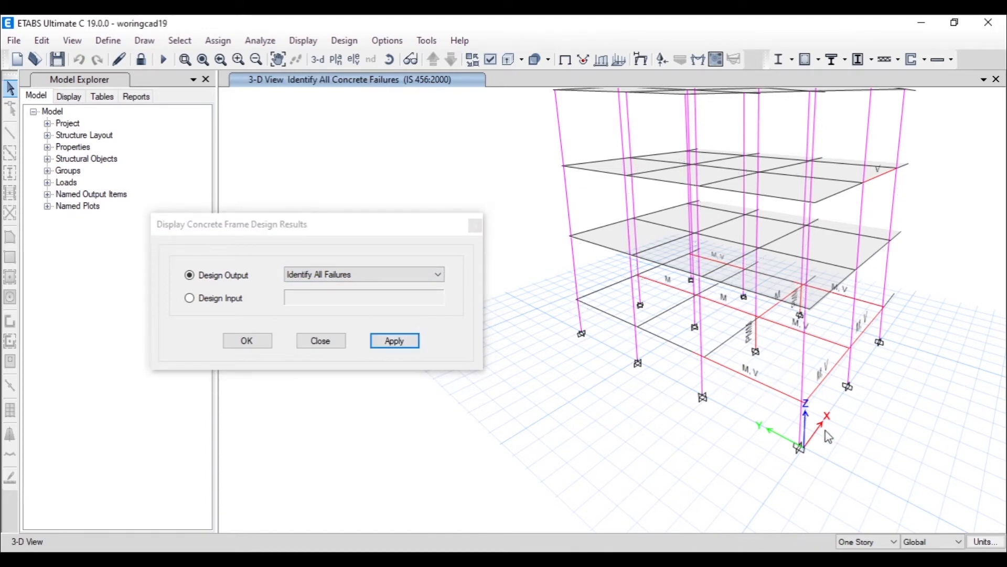
pyautogui.click(363, 275)
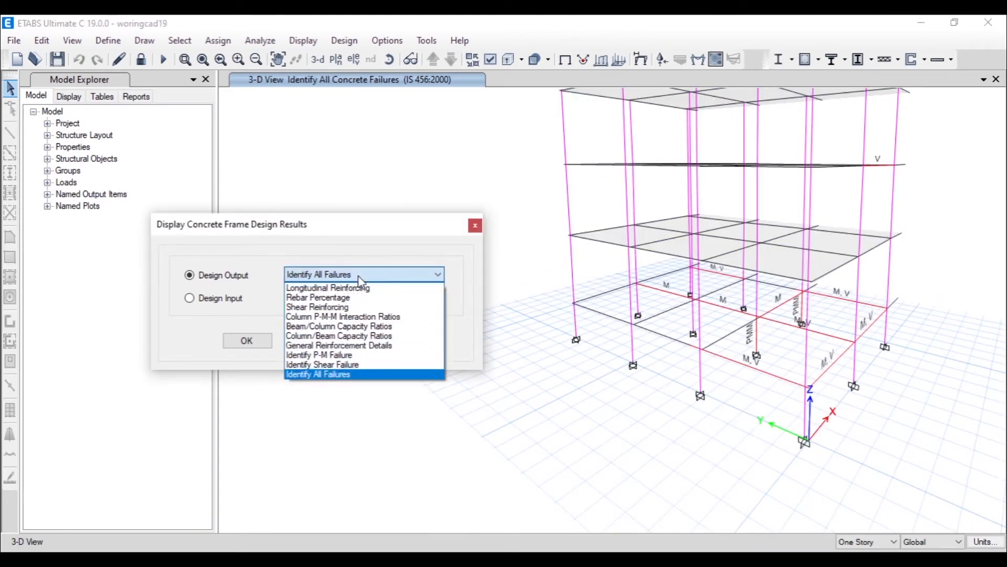
pyautogui.click(326, 288)
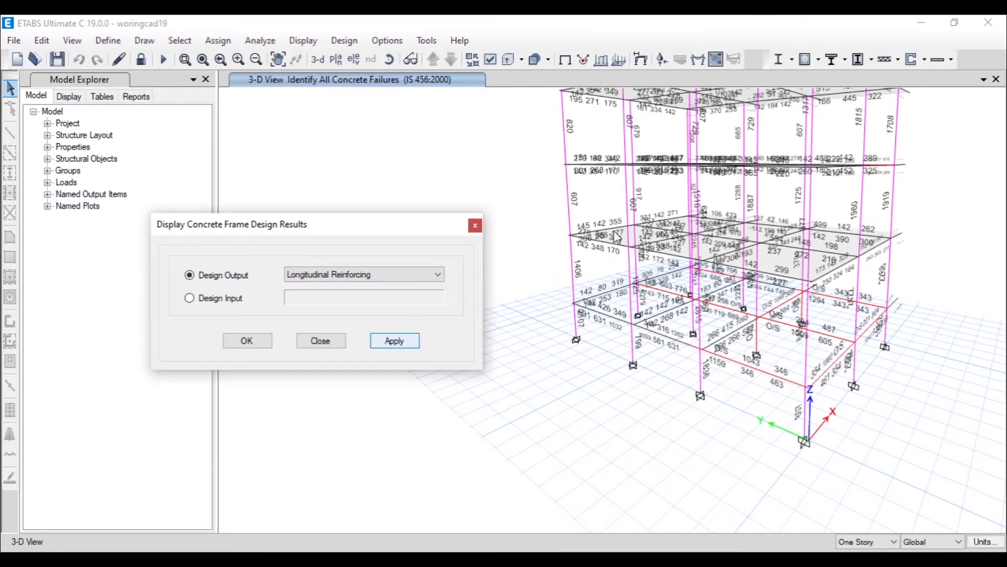
pyautogui.click(394, 340)
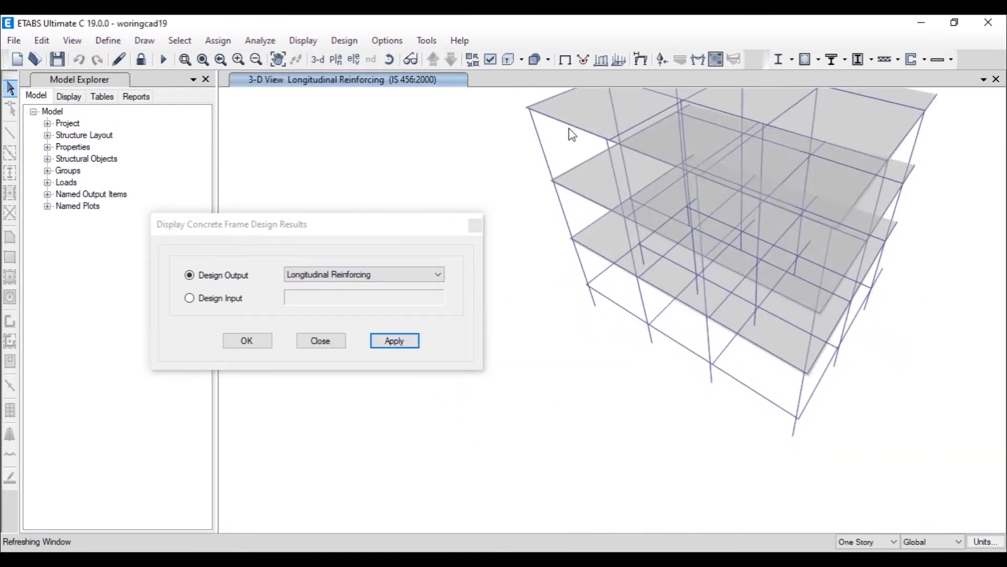
# Export ETABS tables to Access with all Model Definition and Analysis Results tables selected
pyautogui.click(394, 340)
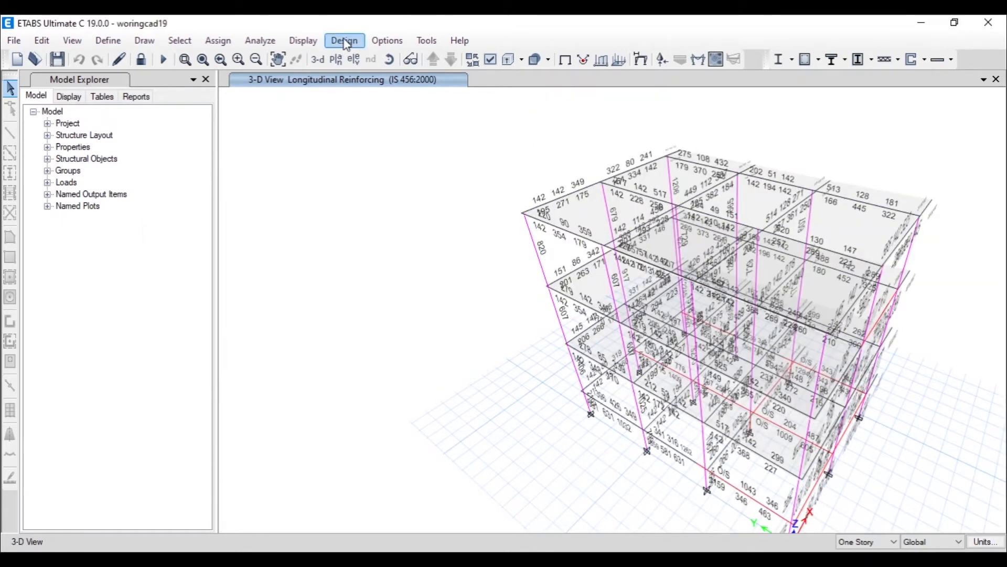
pyautogui.click(344, 40)
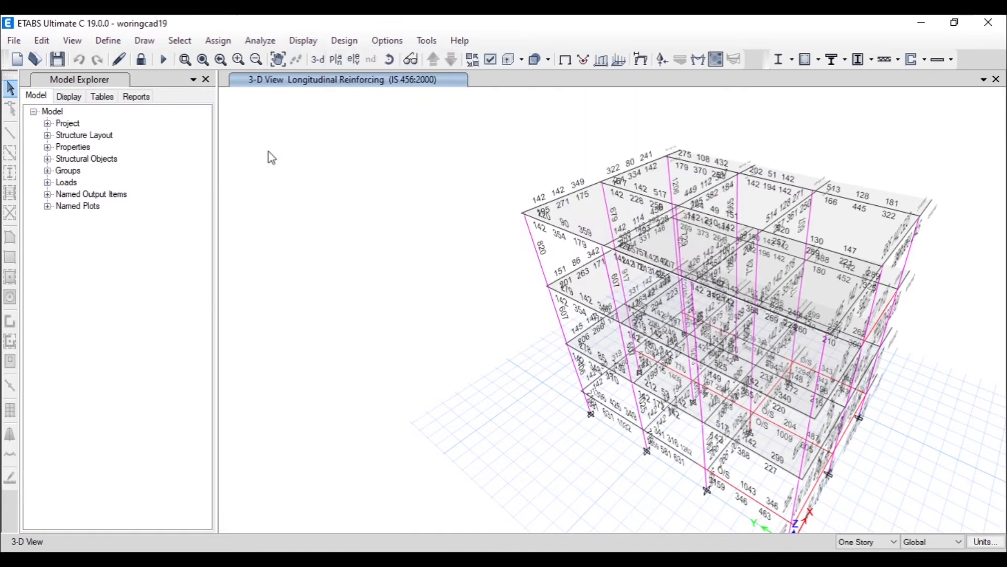
pyautogui.click(12, 40)
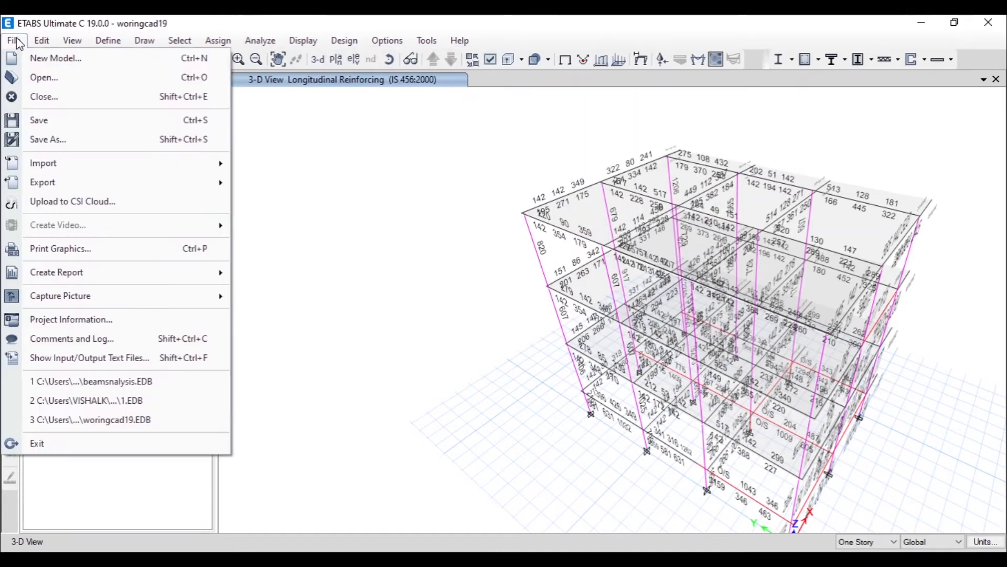
pyautogui.moveTo(170, 185)
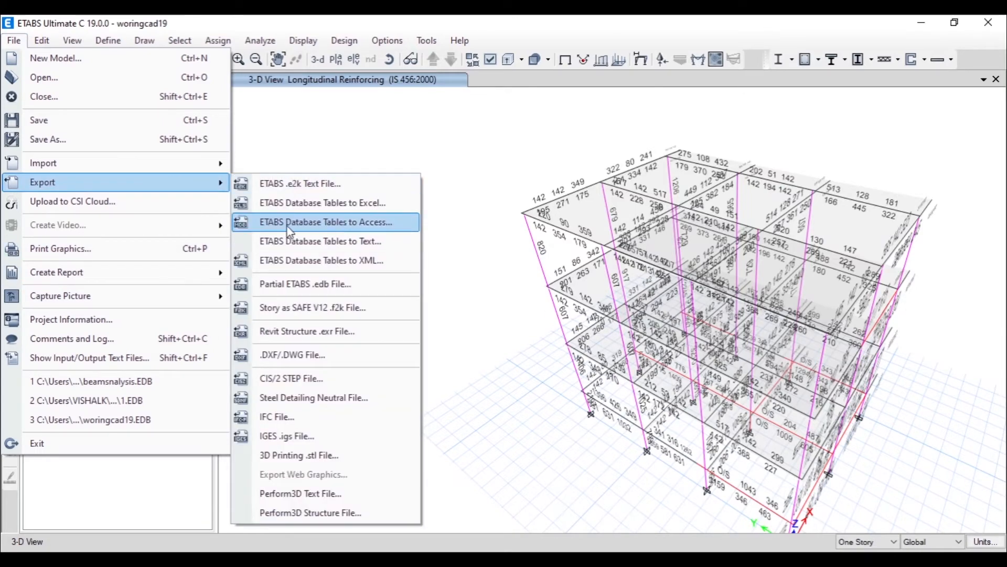
pyautogui.moveTo(300, 230)
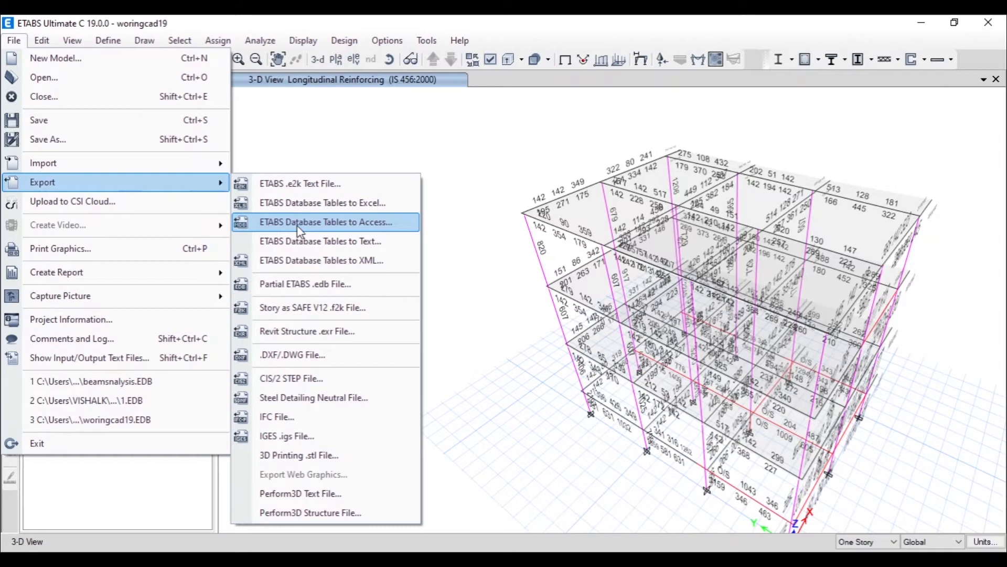
pyautogui.click(325, 221)
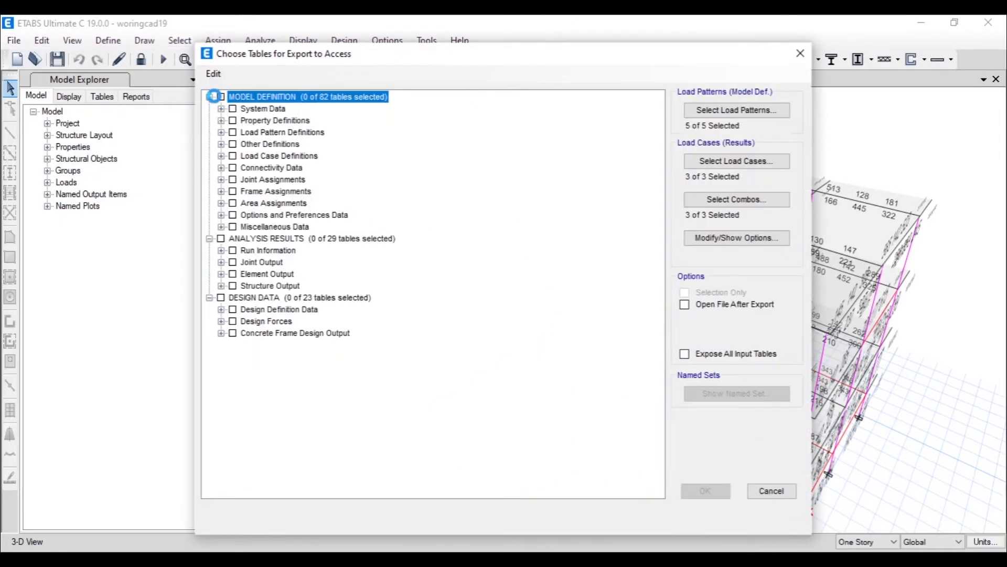
pyautogui.click(221, 96)
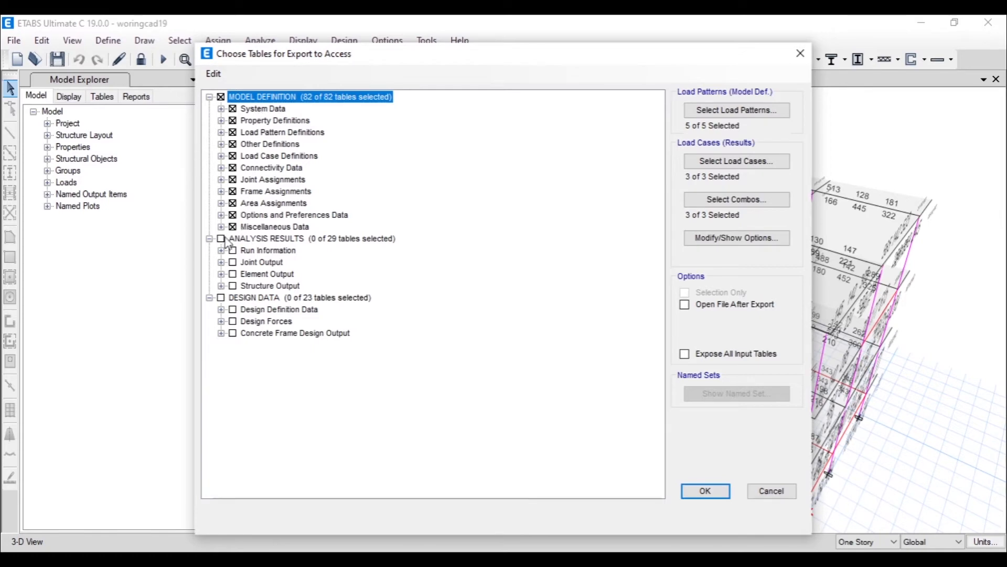
pyautogui.click(221, 238)
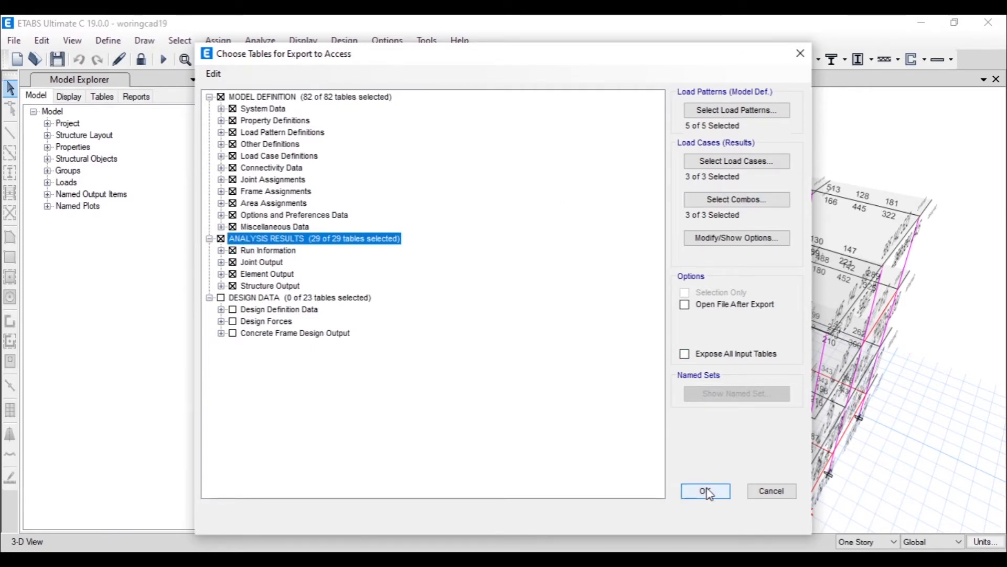
pyautogui.click(705, 491)
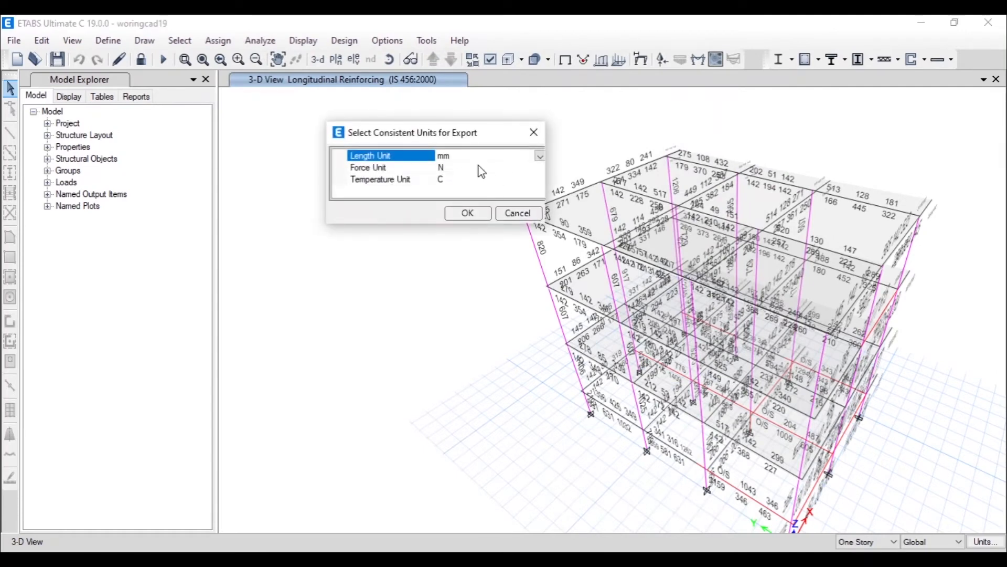
# Set the export length unit to ft and force unit to kN
pyautogui.click(539, 155)
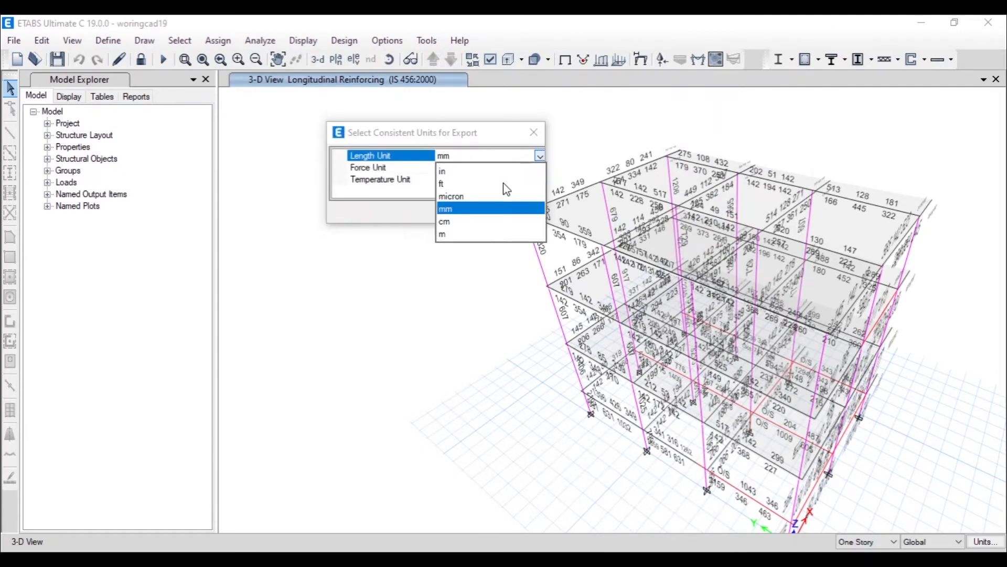
pyautogui.click(441, 184)
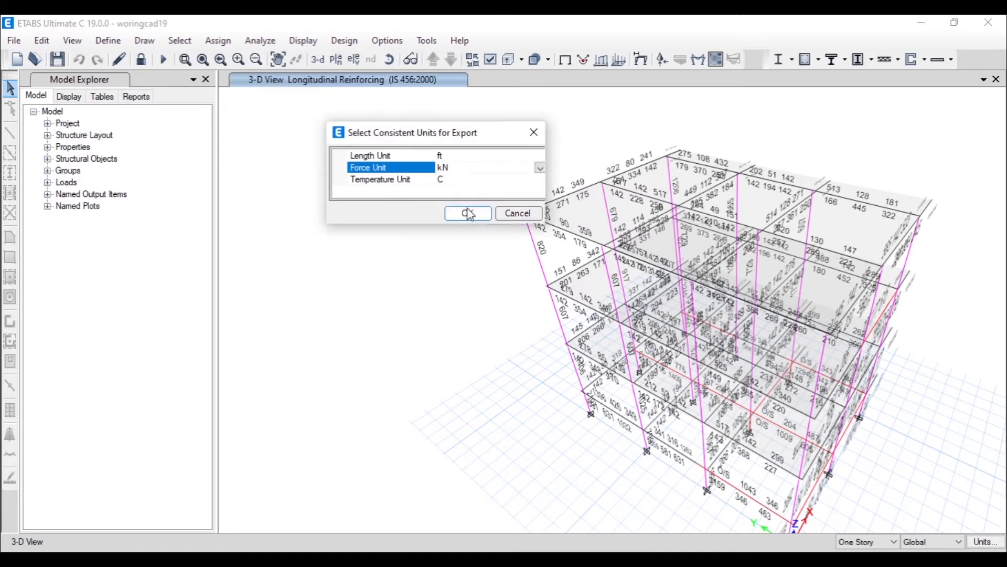
pyautogui.click(378, 180)
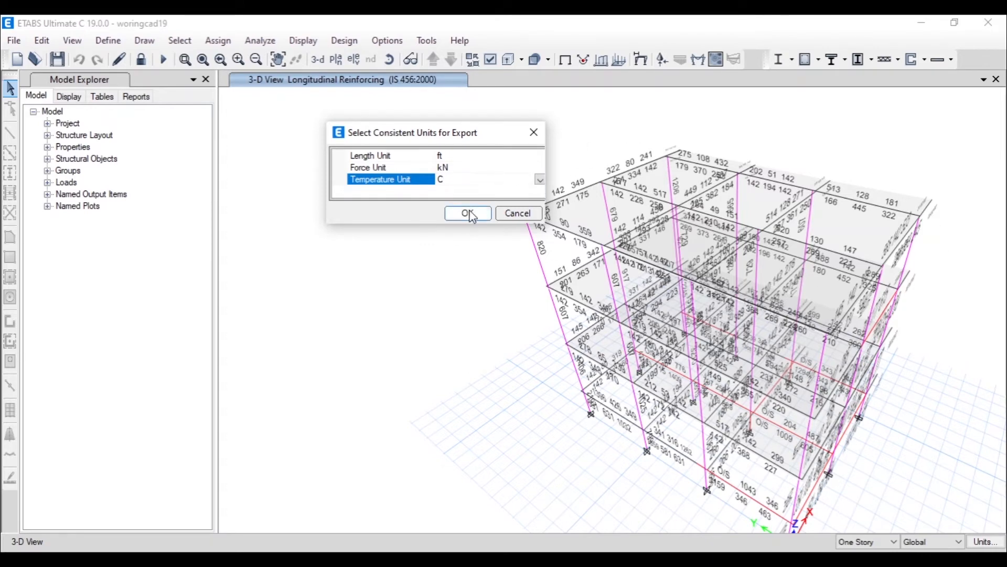
pyautogui.click(467, 213)
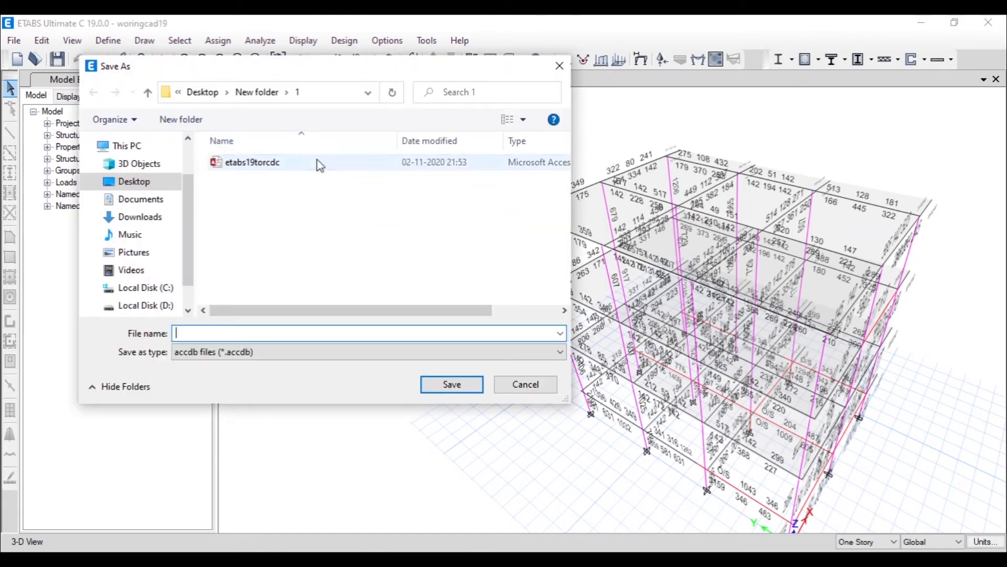
# Save the database over the existing etabs19torcdc file in Desktop\New folder\1
pyautogui.click(251, 162)
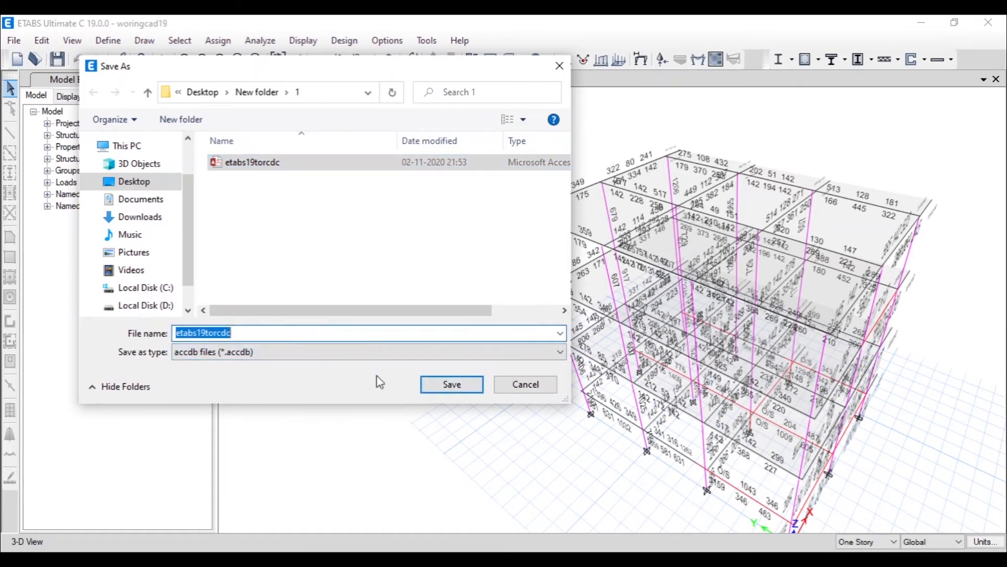
pyautogui.click(451, 384)
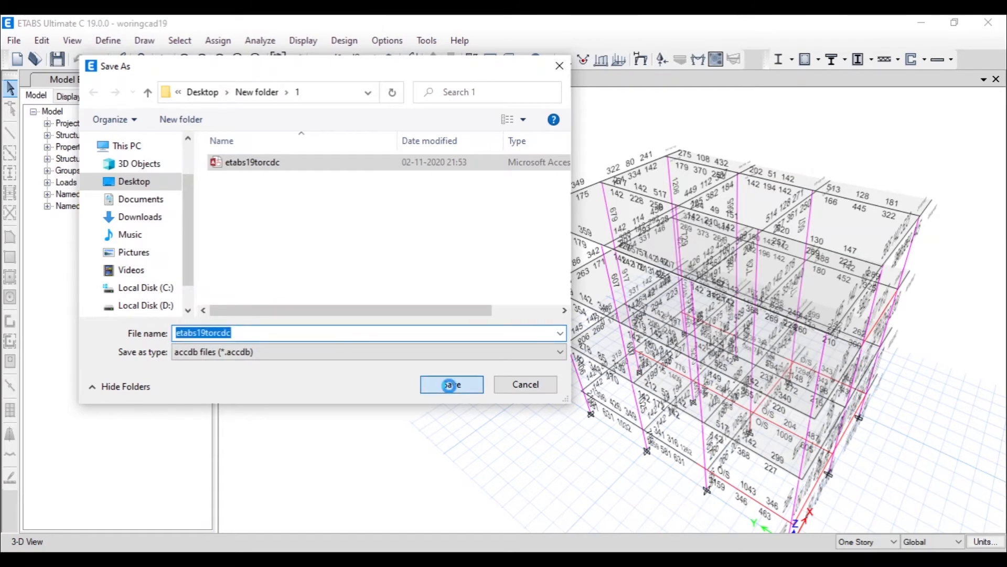
pyautogui.click(451, 384)
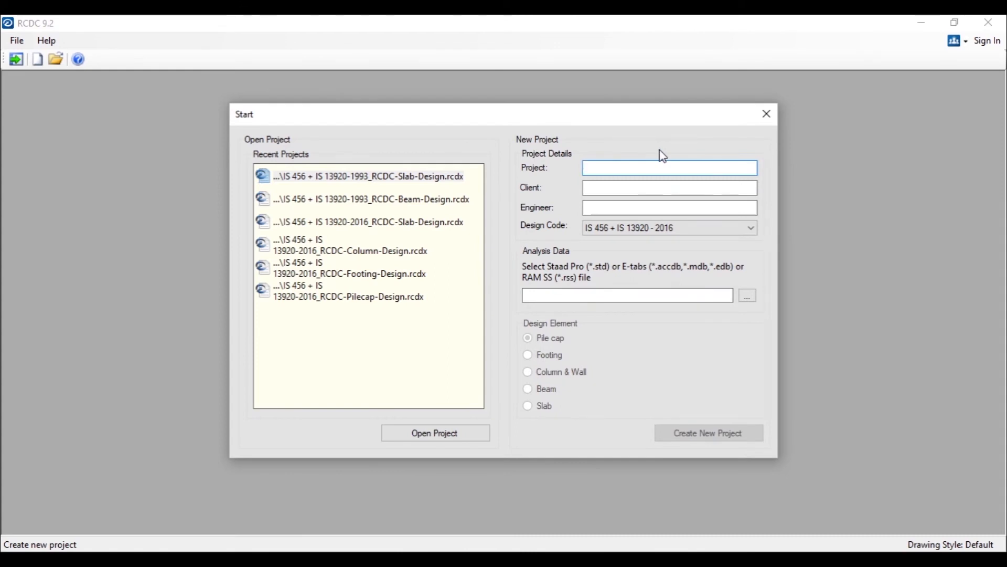
# Enter project name 'etabs', client '12' and the engineer initials
pyautogui.write('etabs')
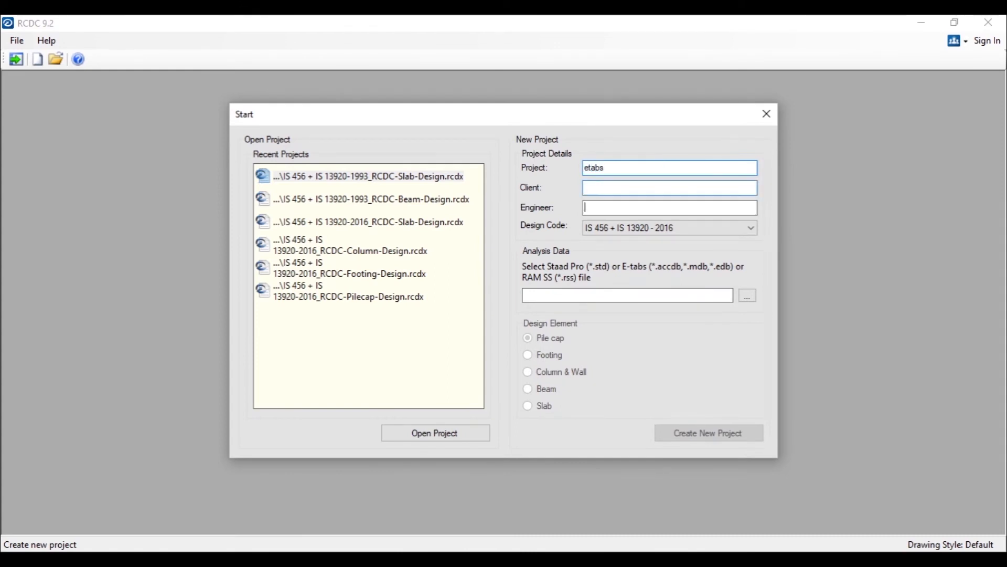
pyautogui.click(668, 187)
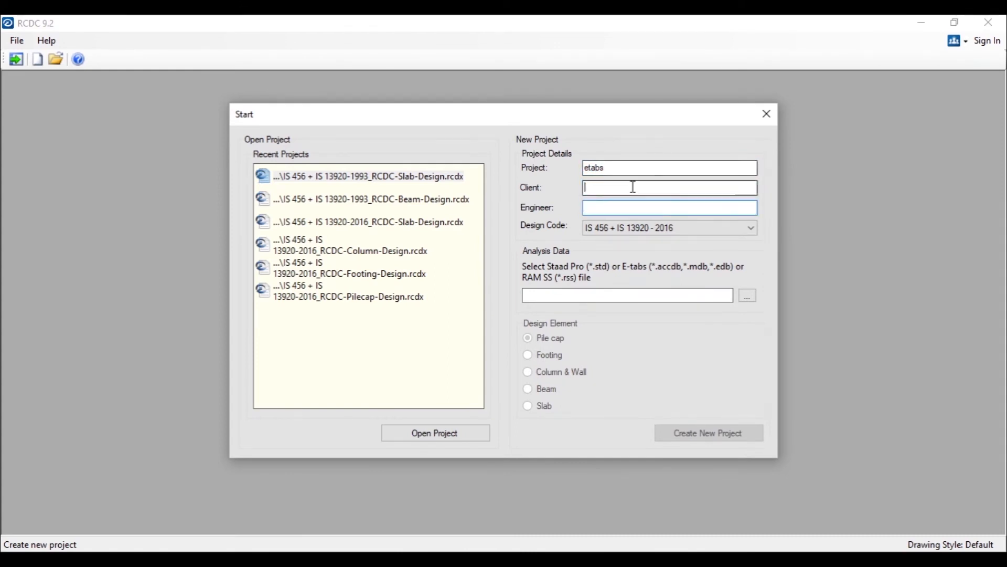
pyautogui.write('12')
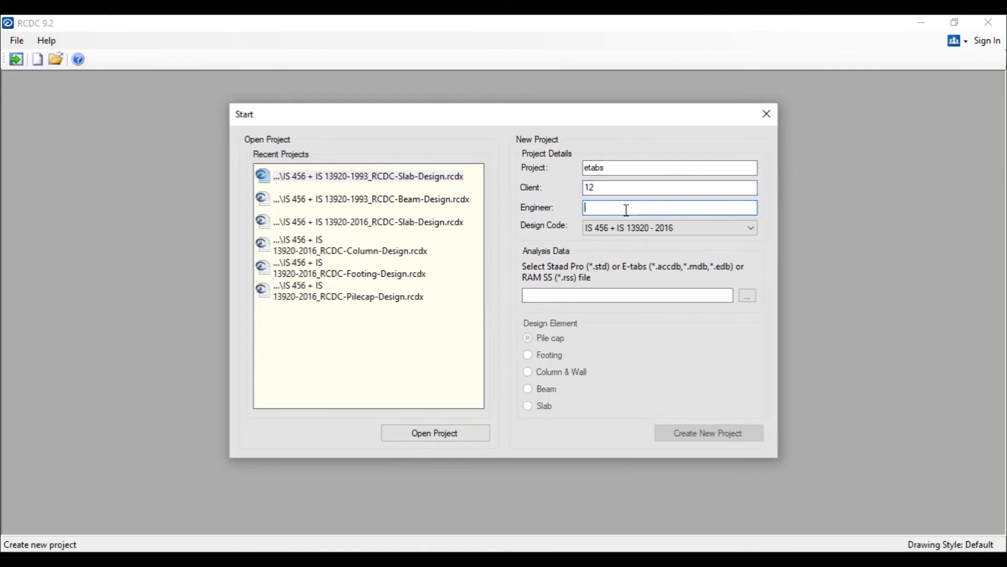
pyautogui.write('vvk')
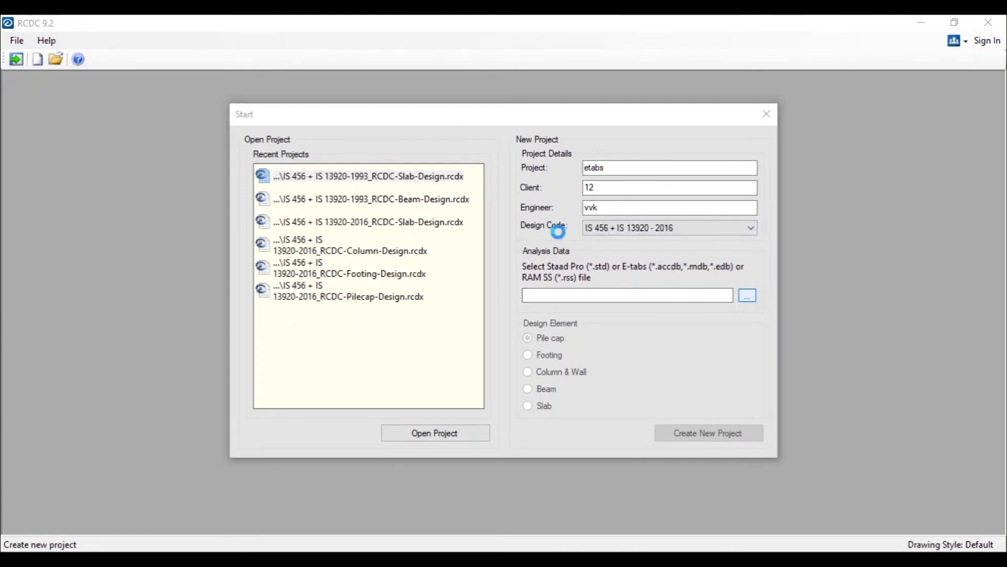
# Browse to and open etabs19torcdc as the project's analysis data
pyautogui.click(747, 295)
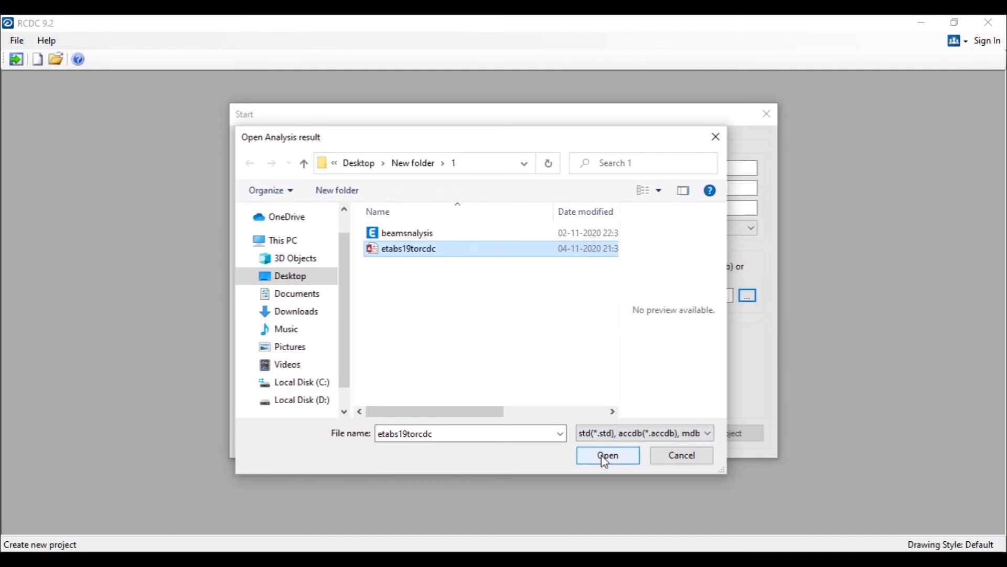
pyautogui.click(606, 455)
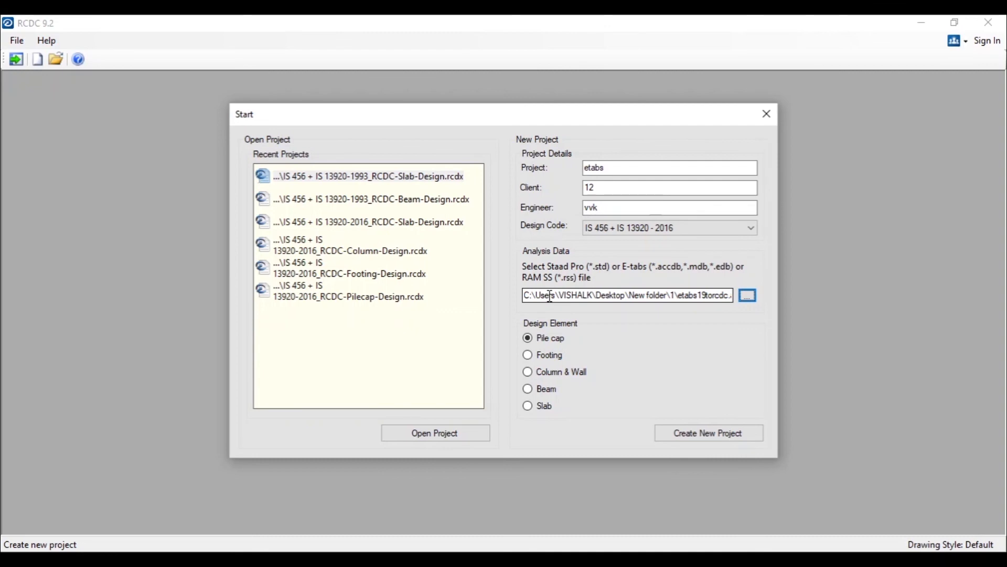
# Try Column & Wall and Beam design elements, then settle on Slab
pyautogui.click(527, 371)
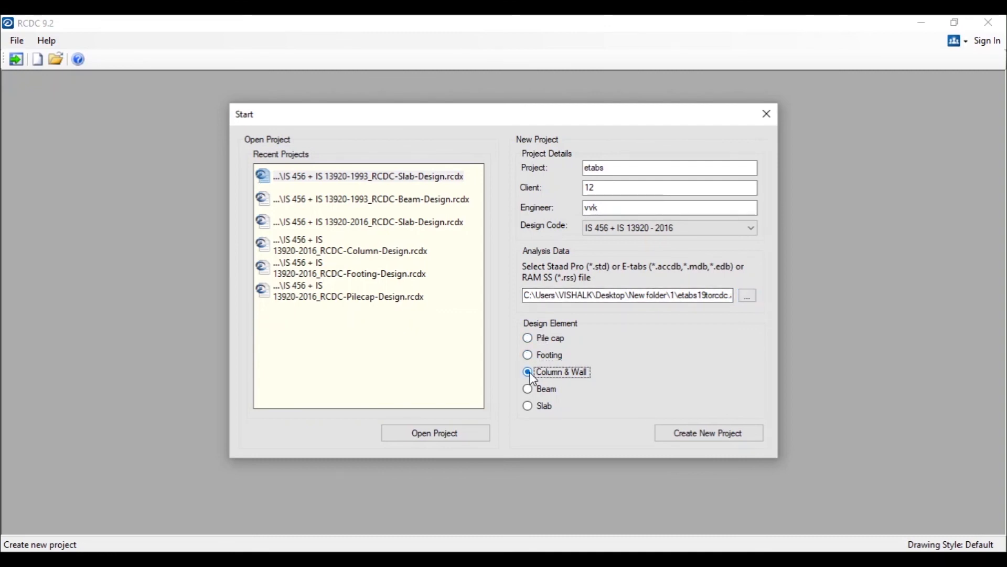
pyautogui.click(527, 388)
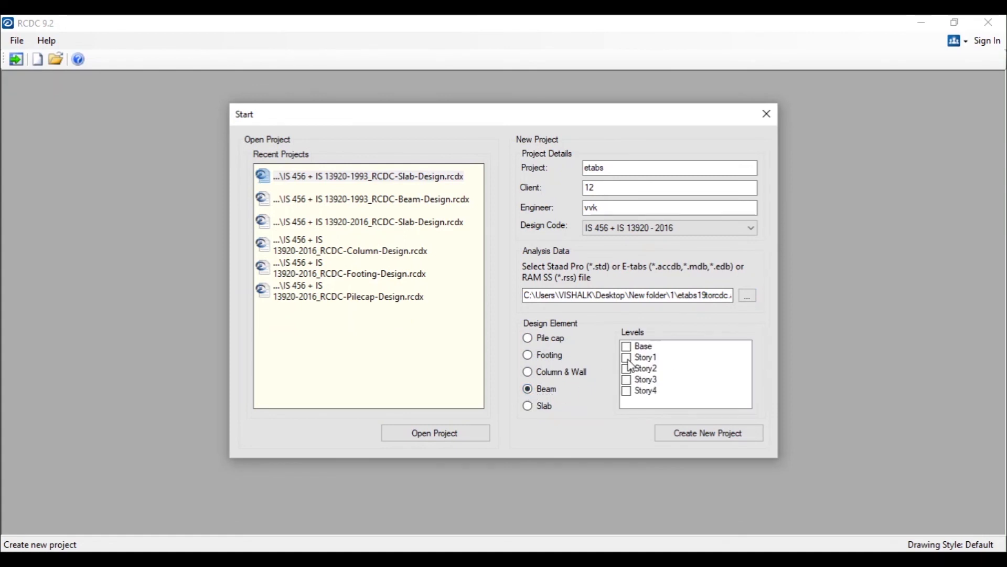
pyautogui.click(527, 406)
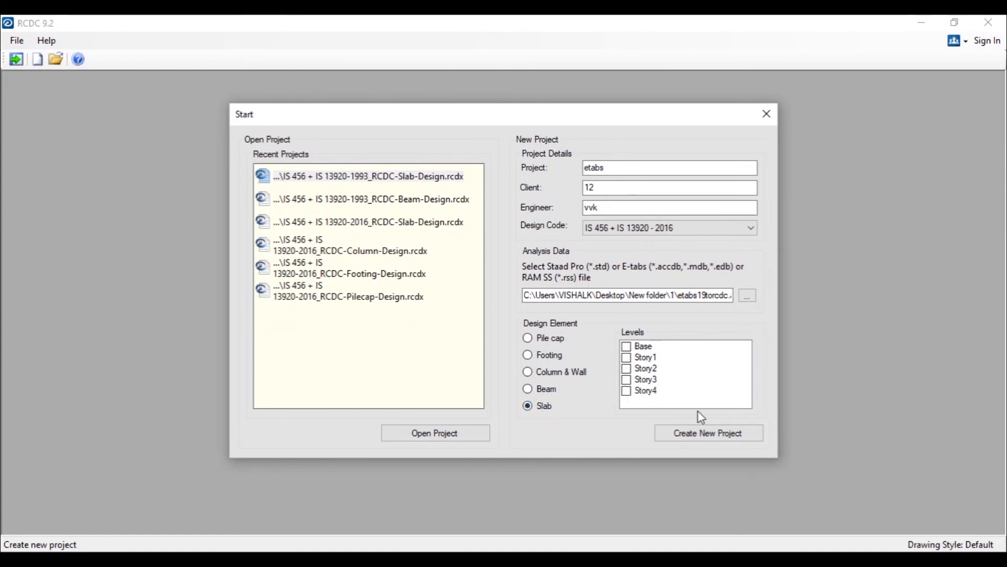
pyautogui.moveTo(650, 258)
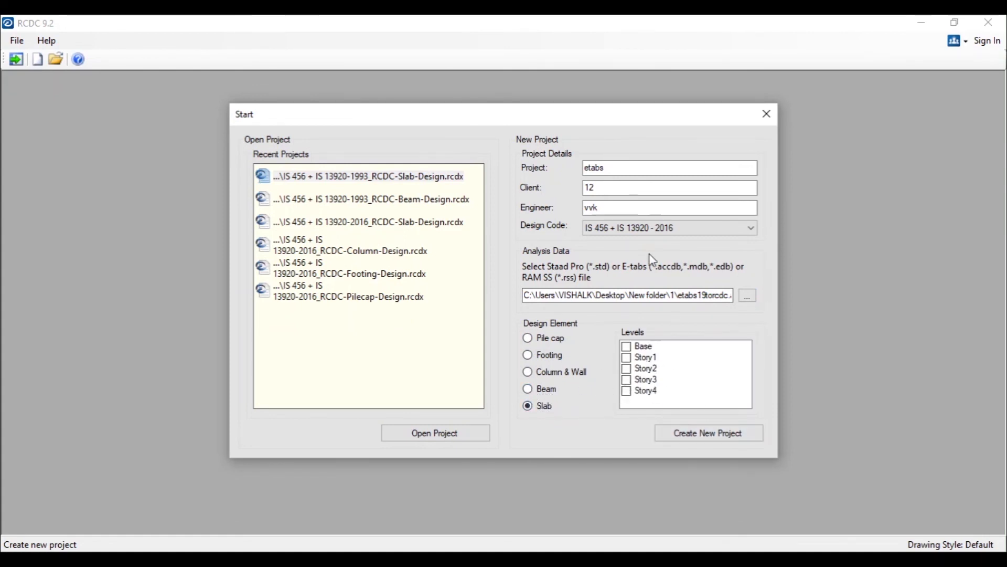
pyautogui.moveTo(644, 249)
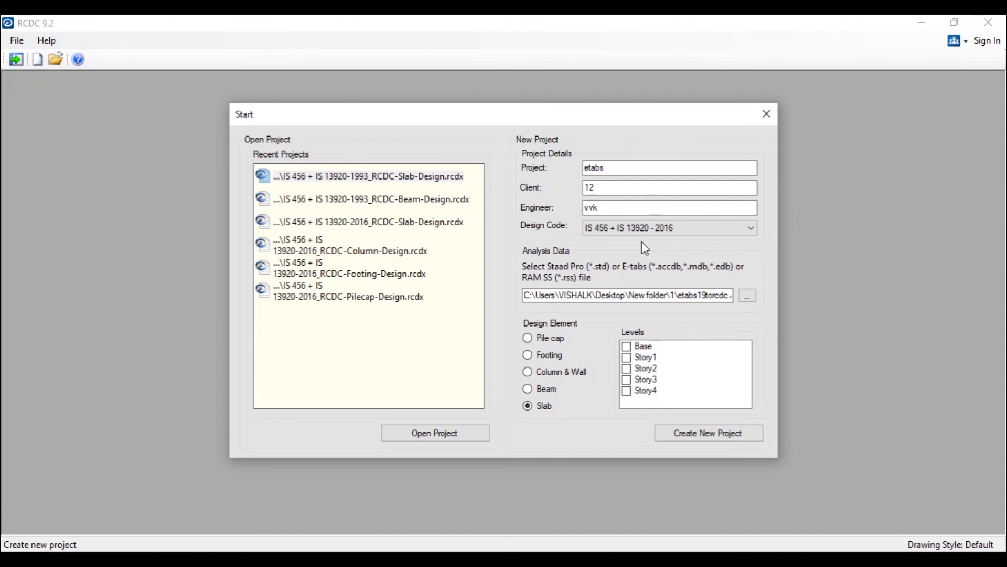
pyautogui.moveTo(552, 21)
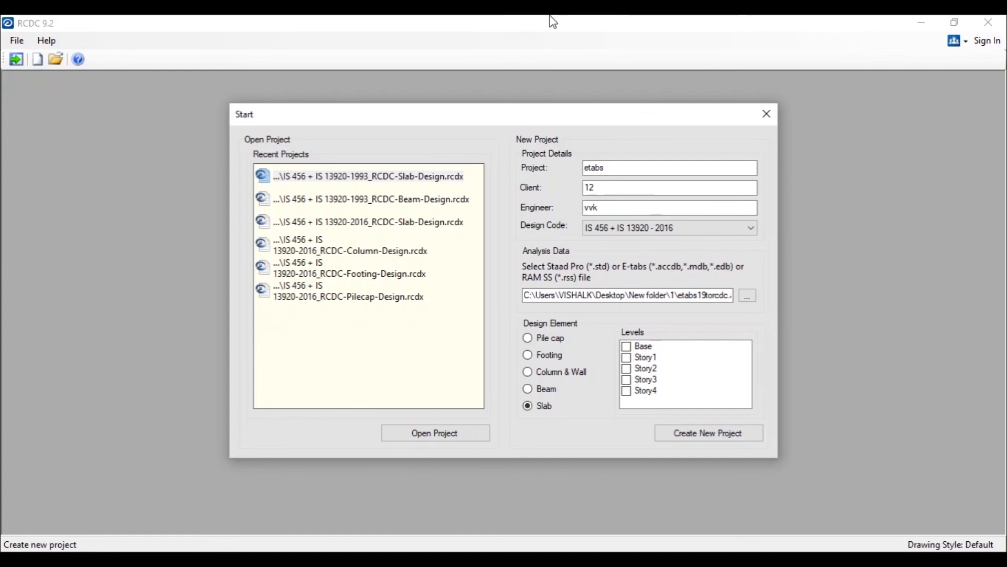
pyautogui.click(370, 198)
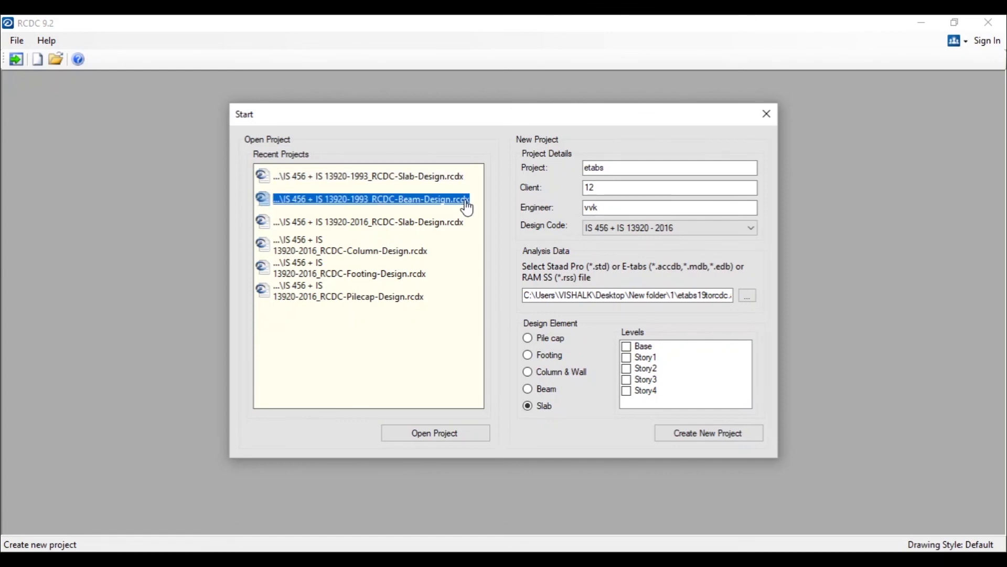